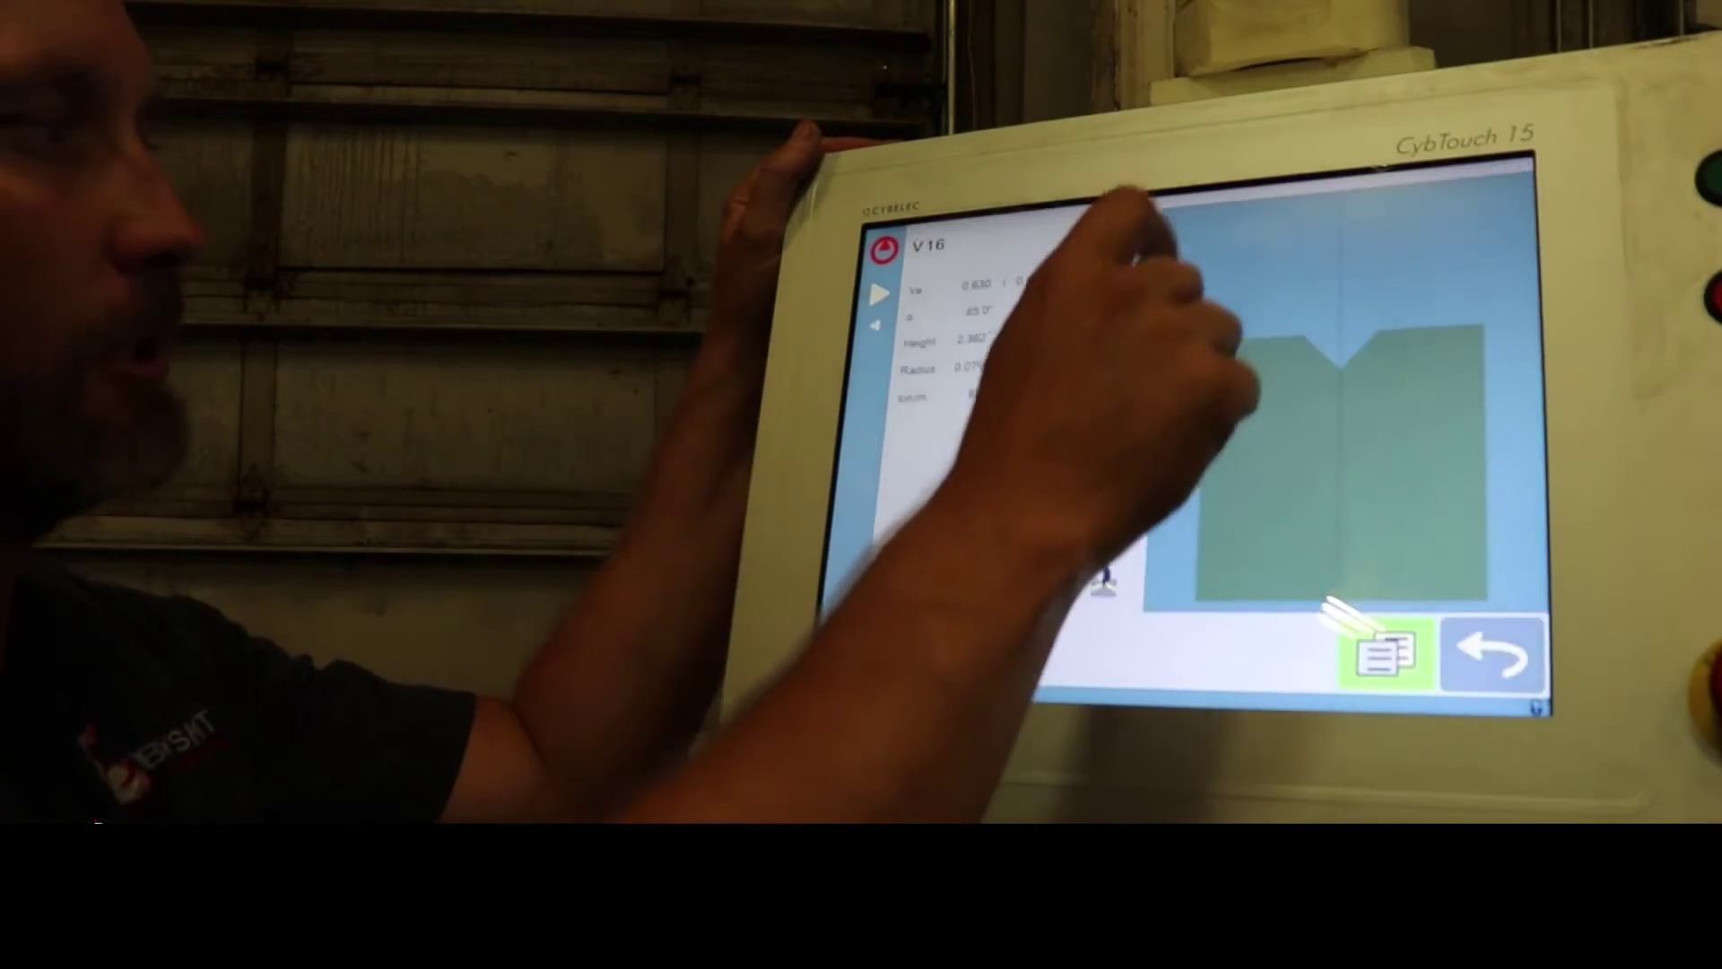
# Review the V 16 die settings and go back to the bend program page
pyautogui.click(978, 318)
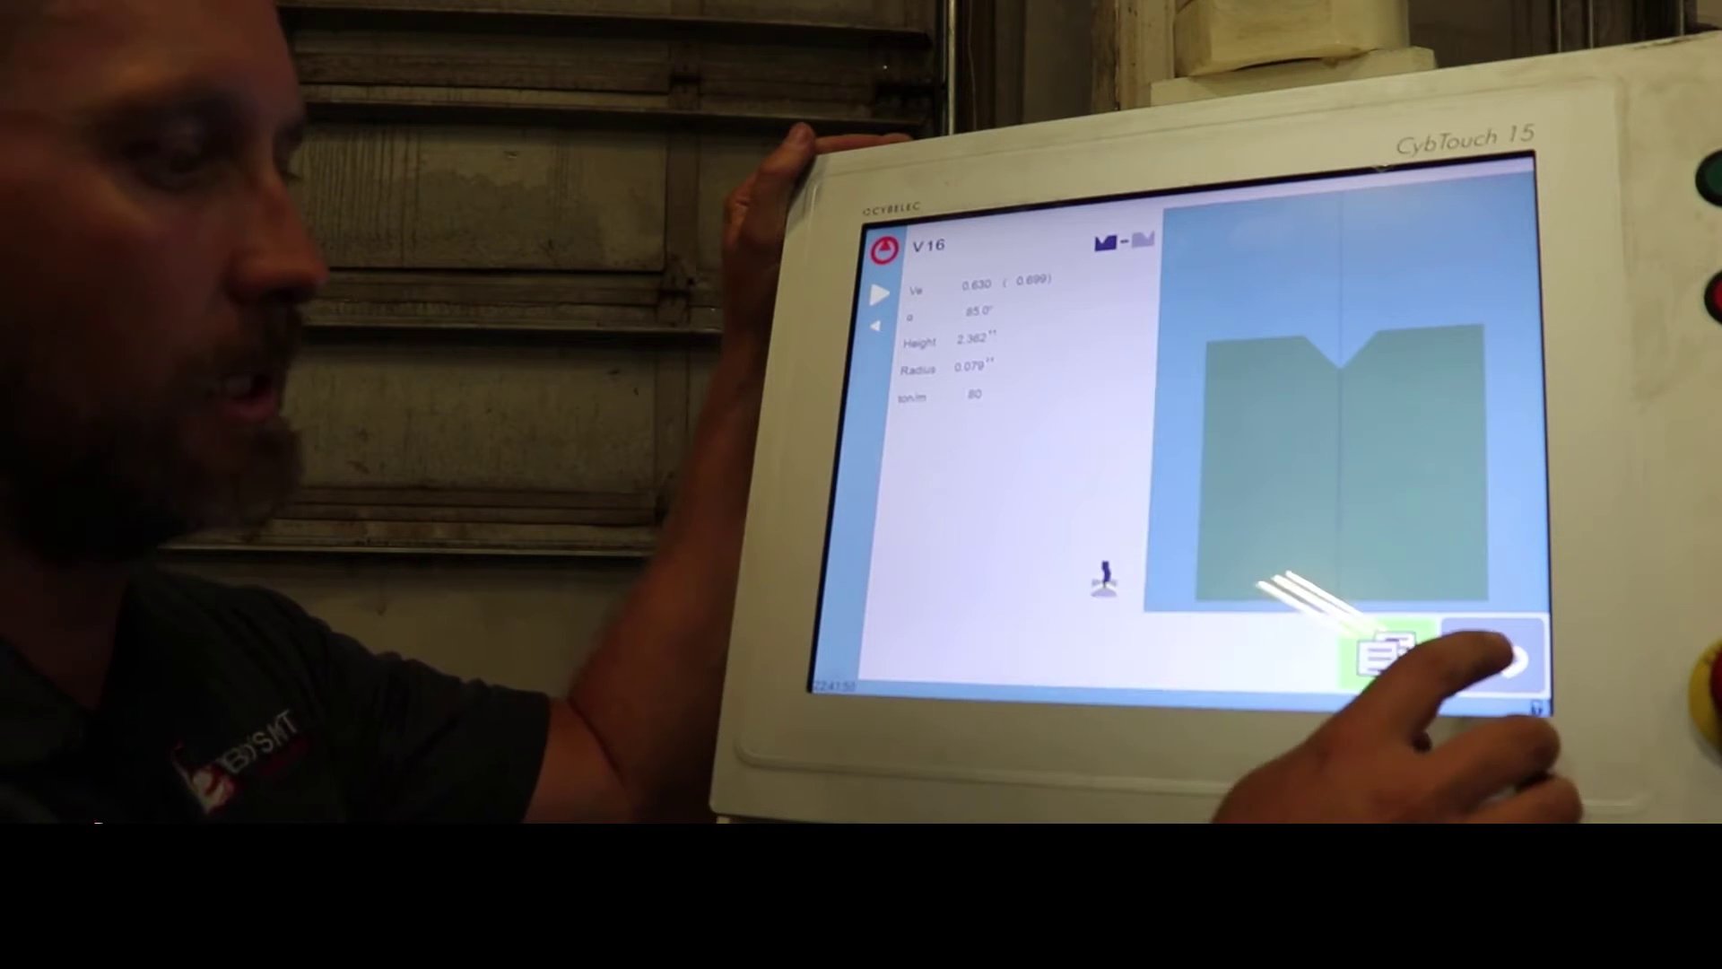
pyautogui.click(1489, 656)
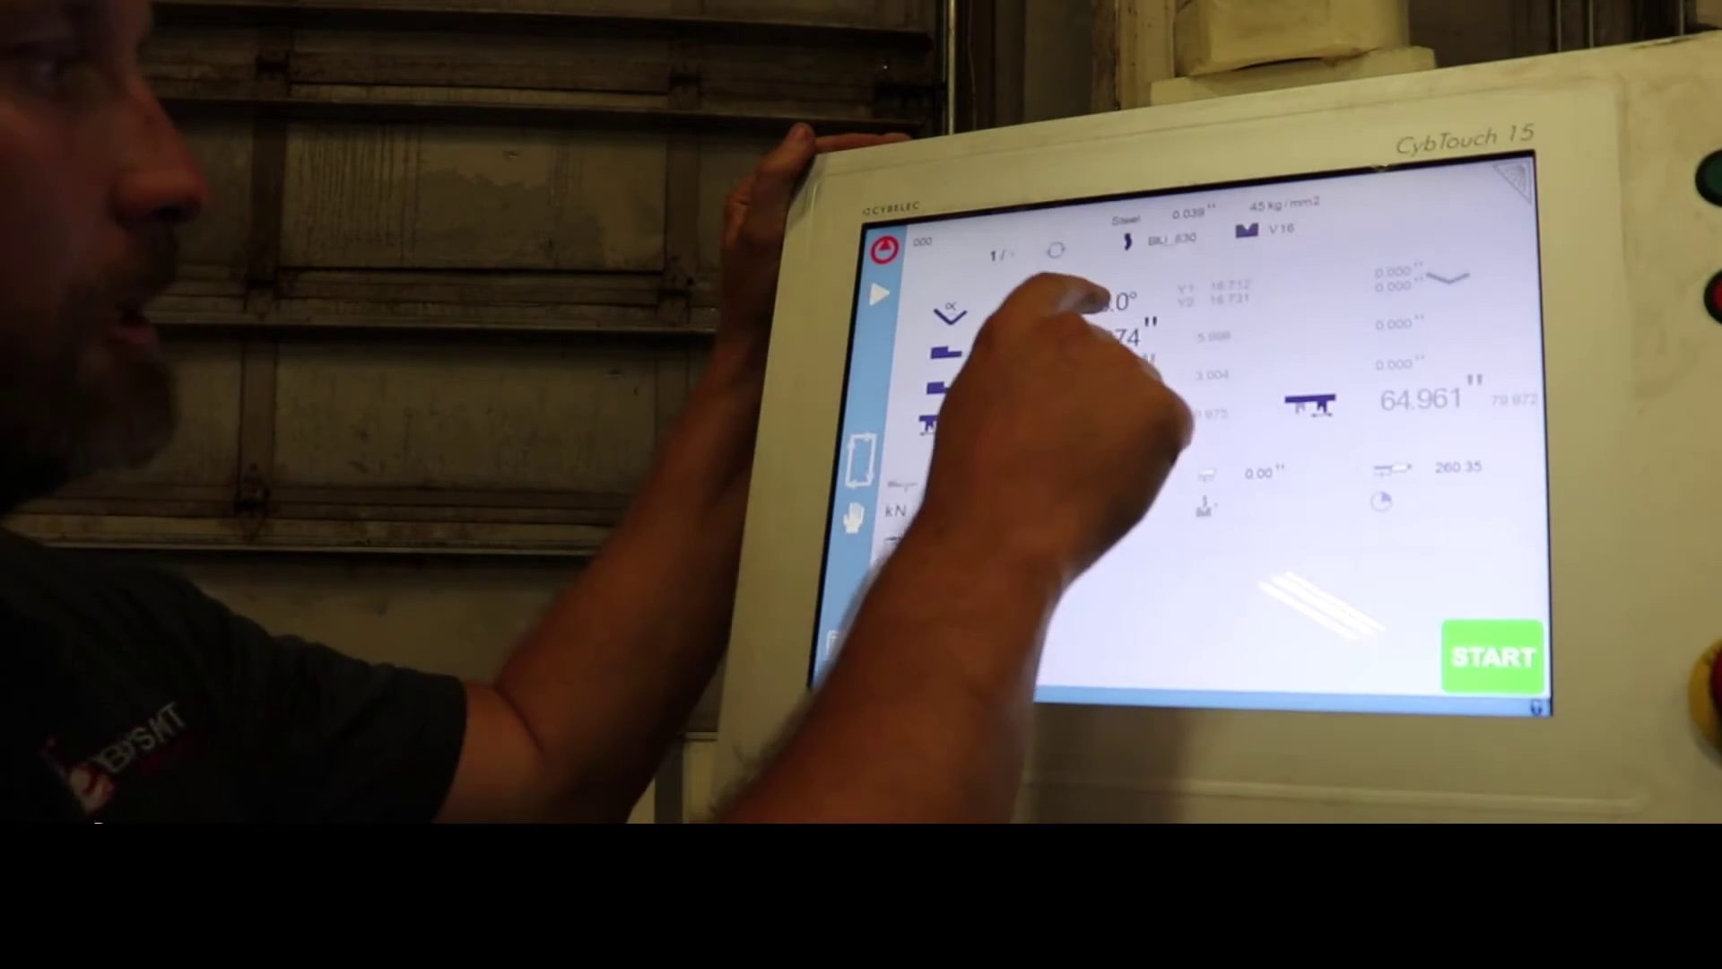
# Enter the first bend as 90.0° with an 8.000-inch dimension
pyautogui.click(1116, 301)
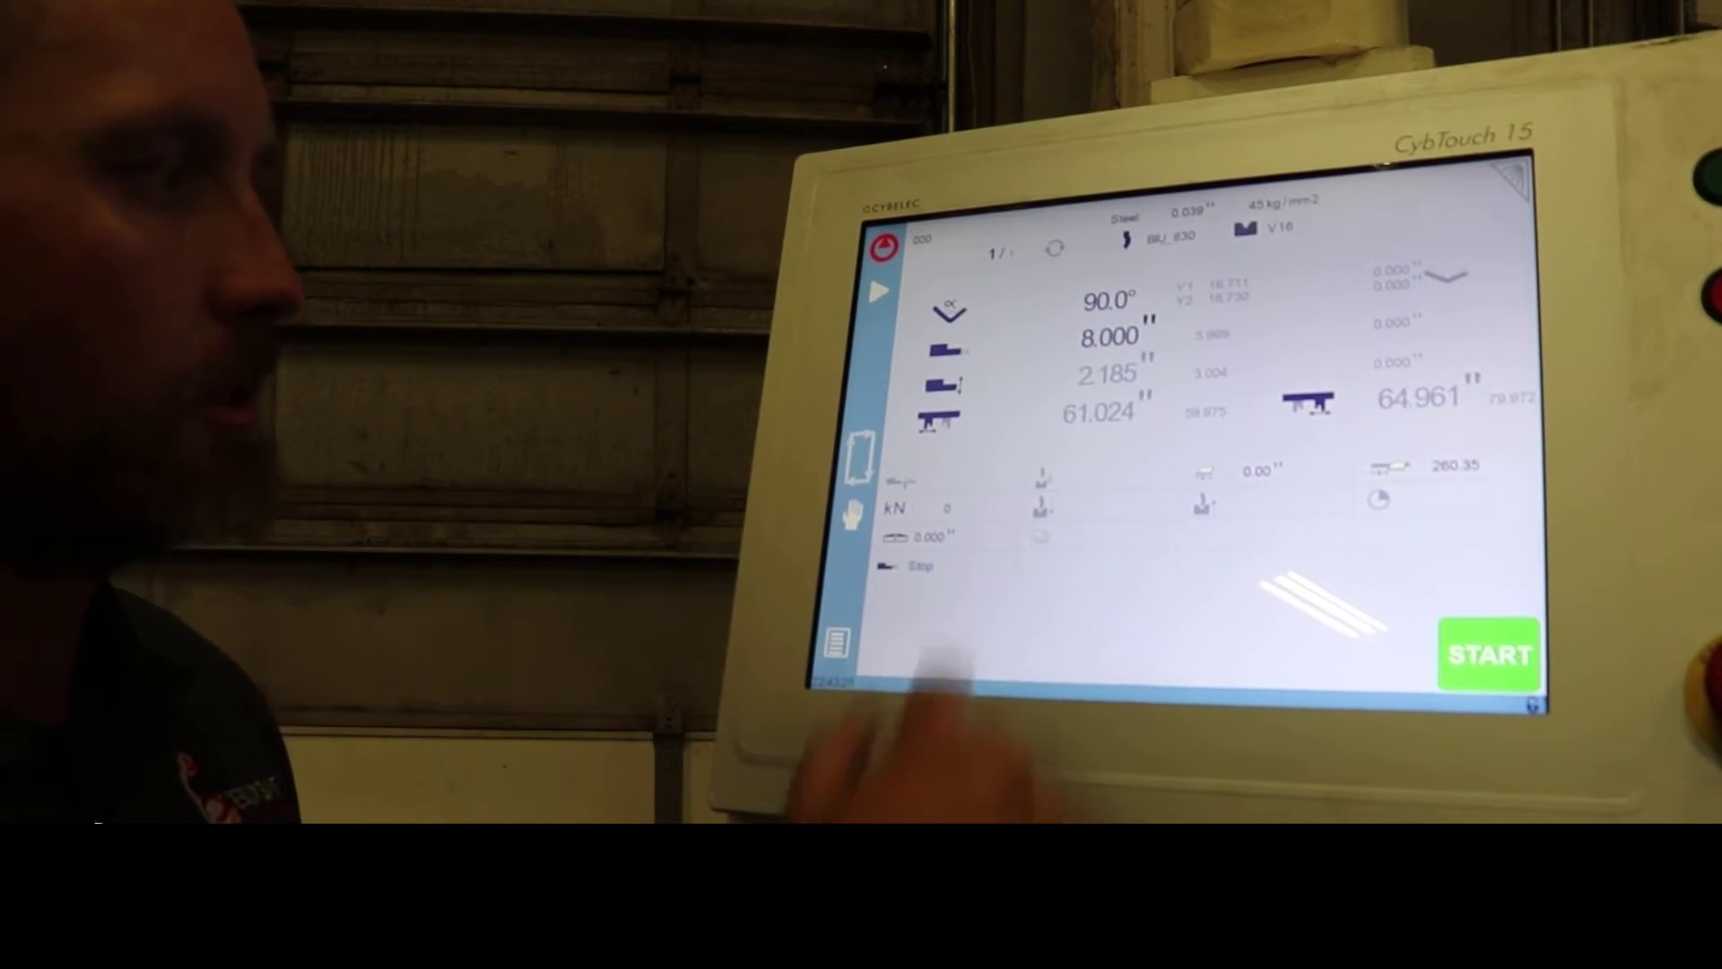
# Key the value 60 into a bend parameter field on the numeric keypad
pyautogui.click(1099, 373)
pyautogui.write('60')
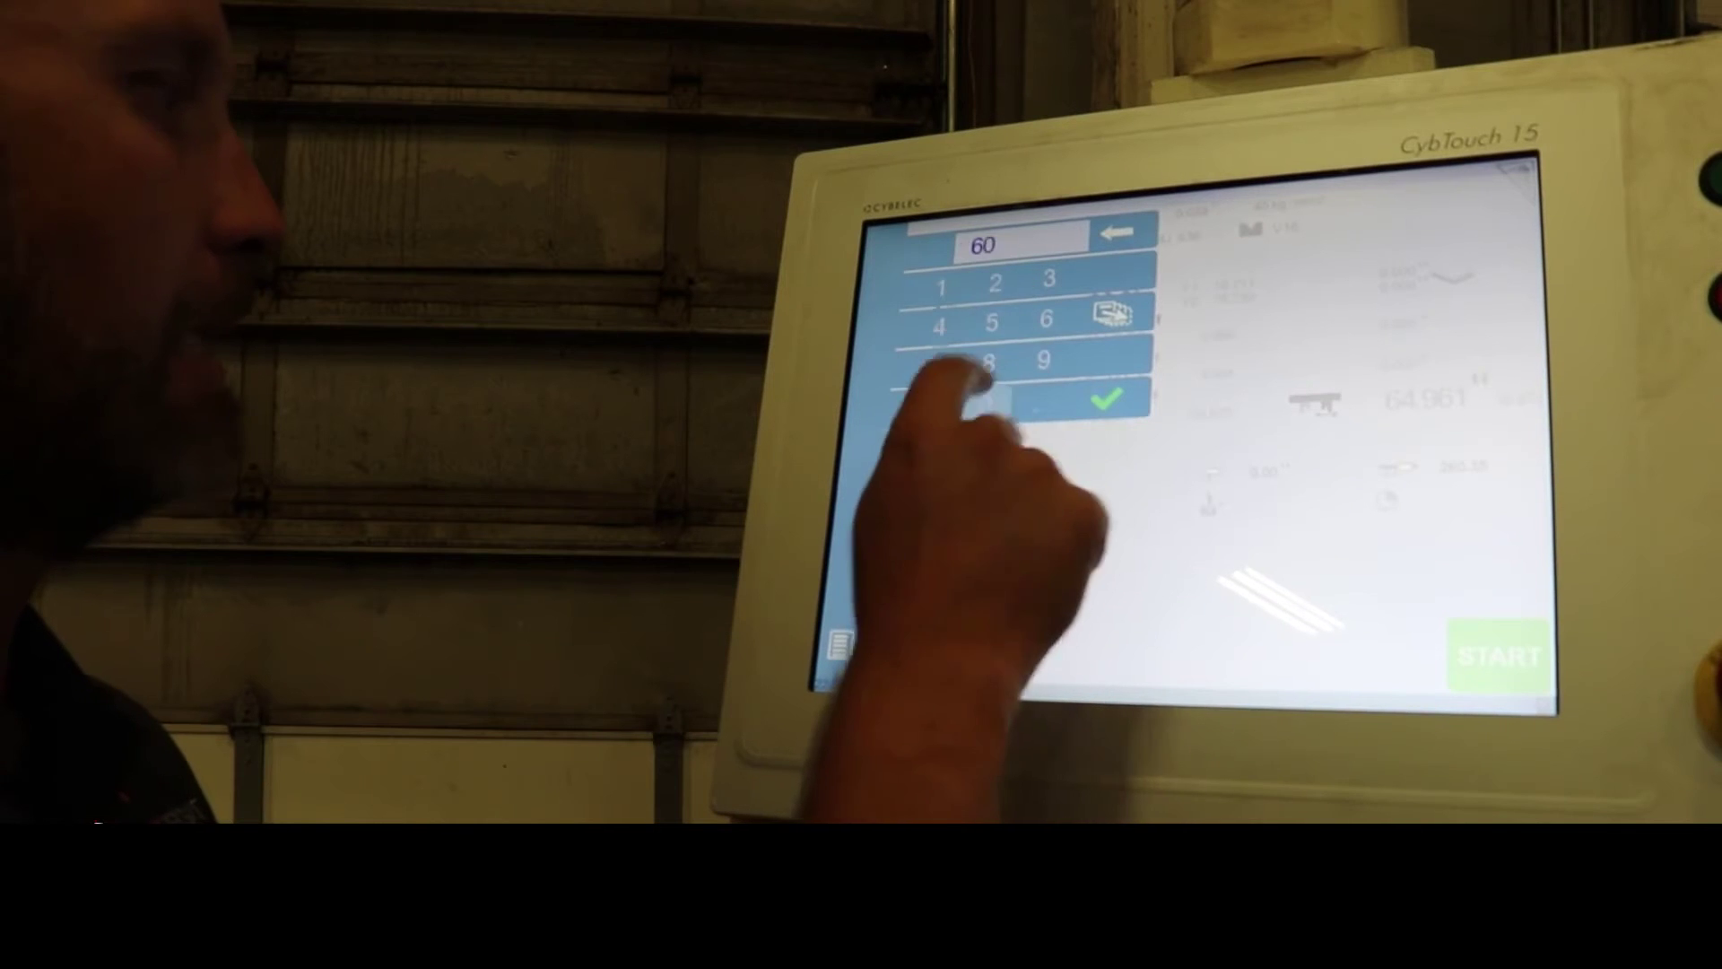
pyautogui.click(1096, 404)
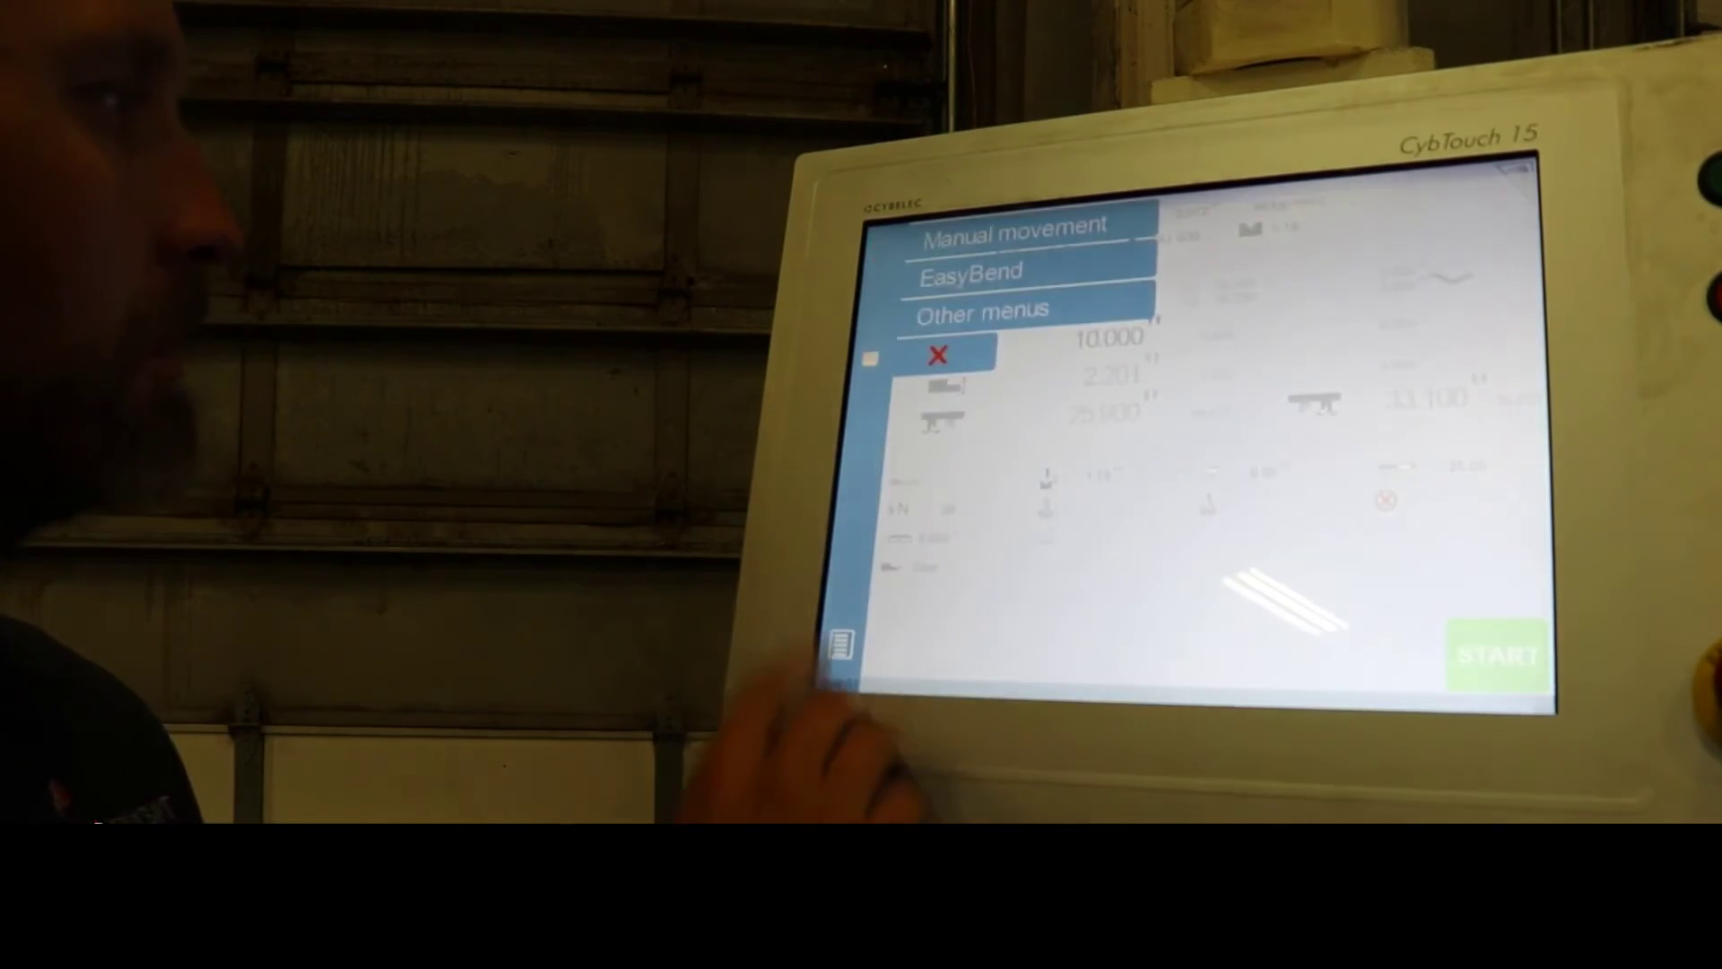
pyautogui.click(972, 273)
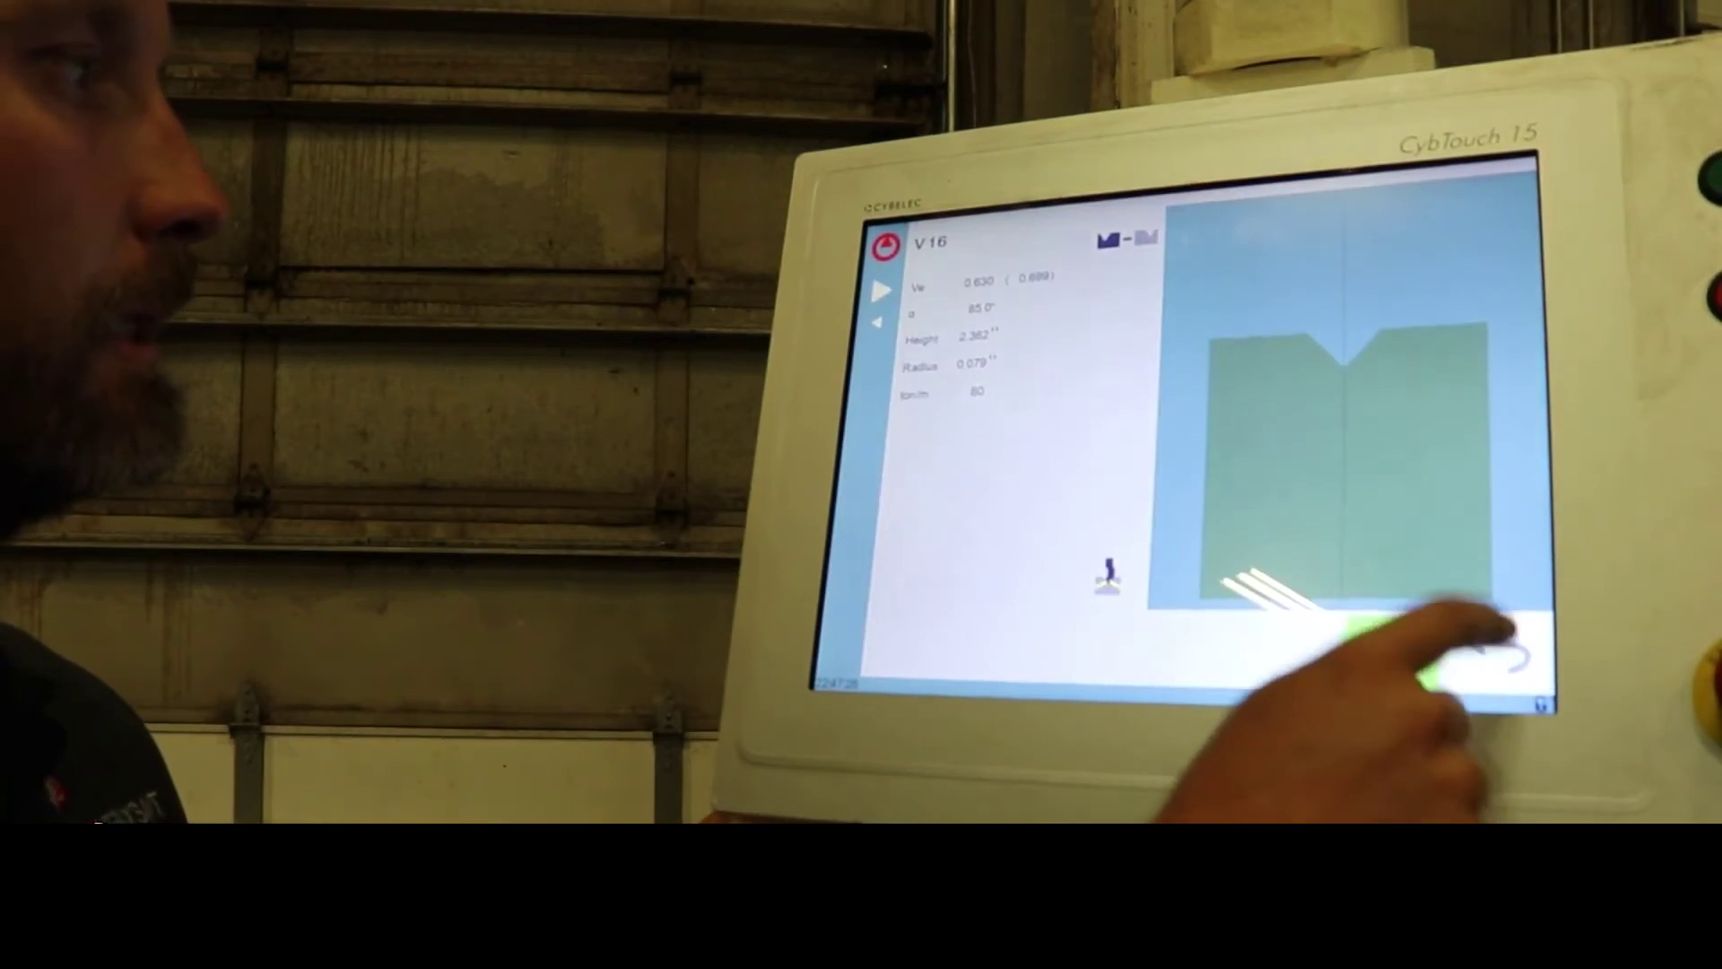
# Add an angled flange line with value 14 to the part profile drawing
pyautogui.click(1503, 644)
pyautogui.write('14')
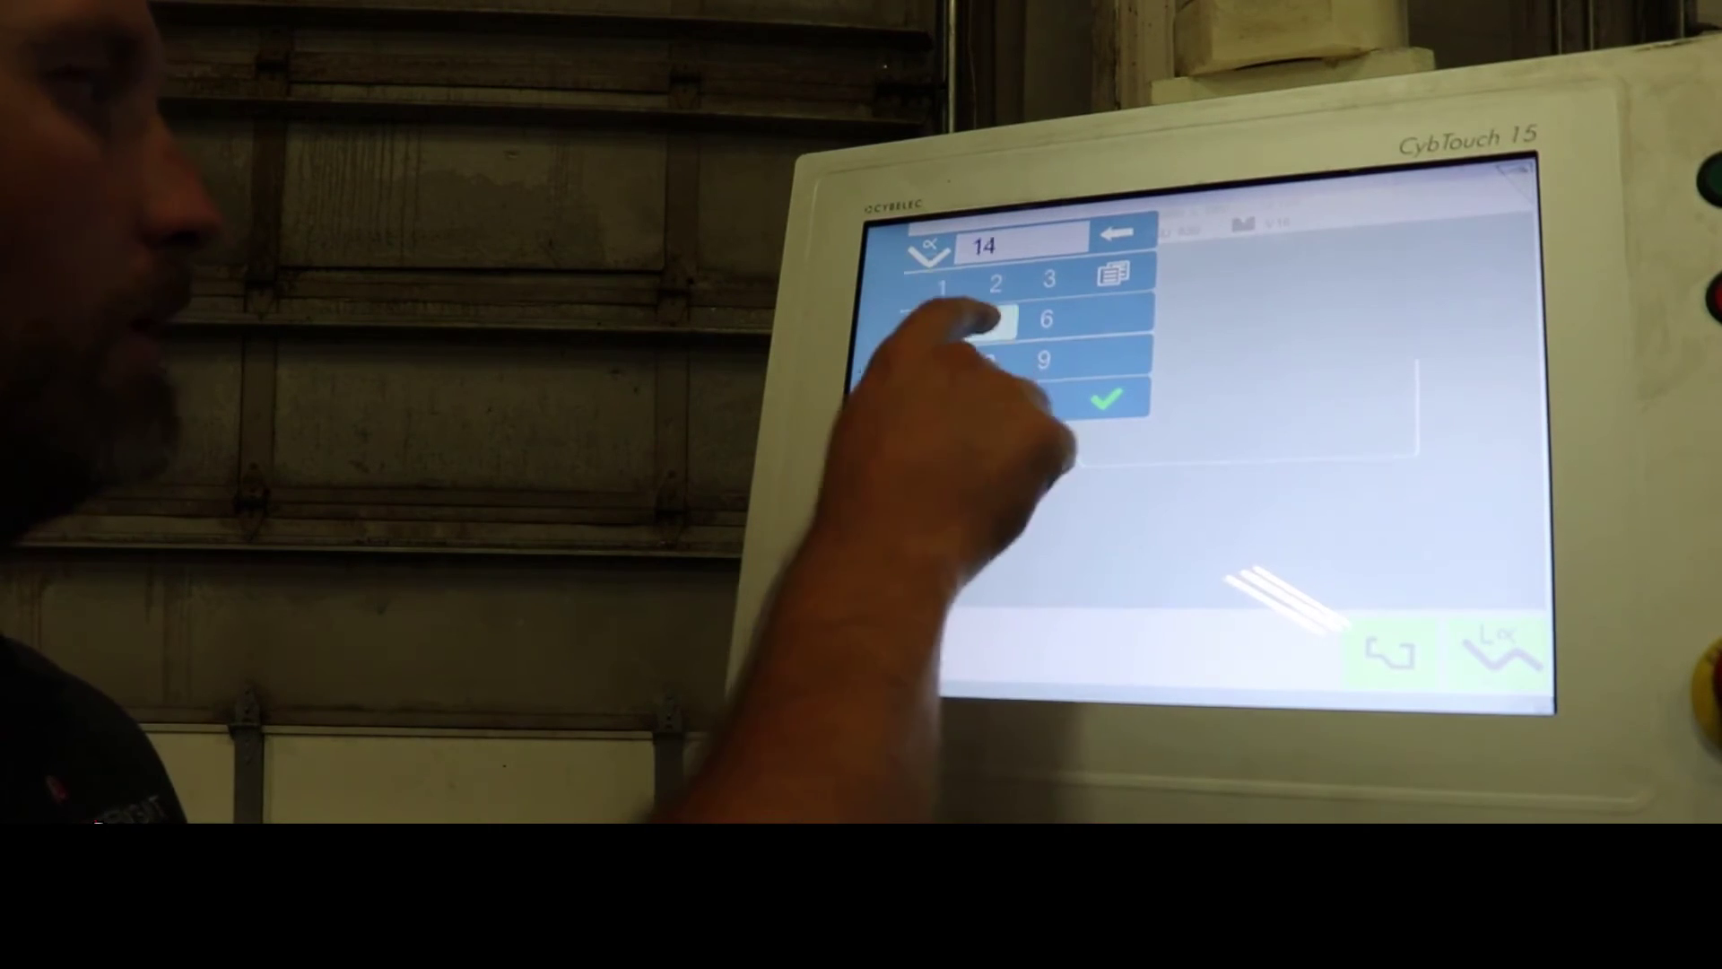
pyautogui.click(1104, 399)
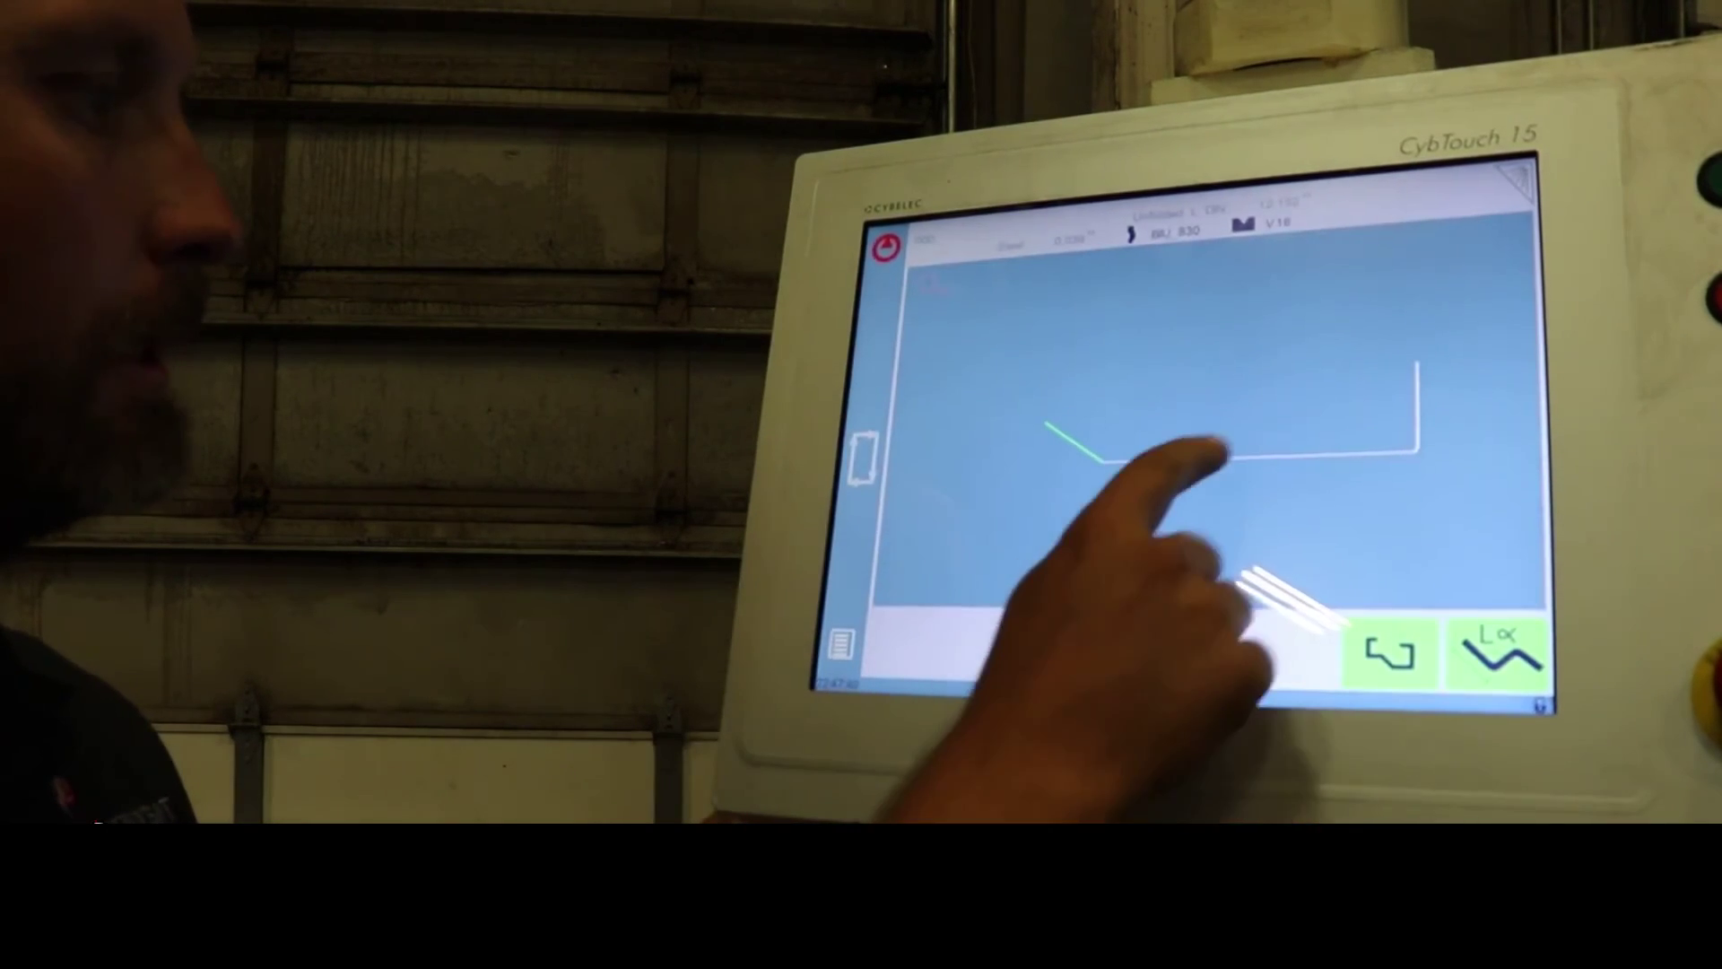